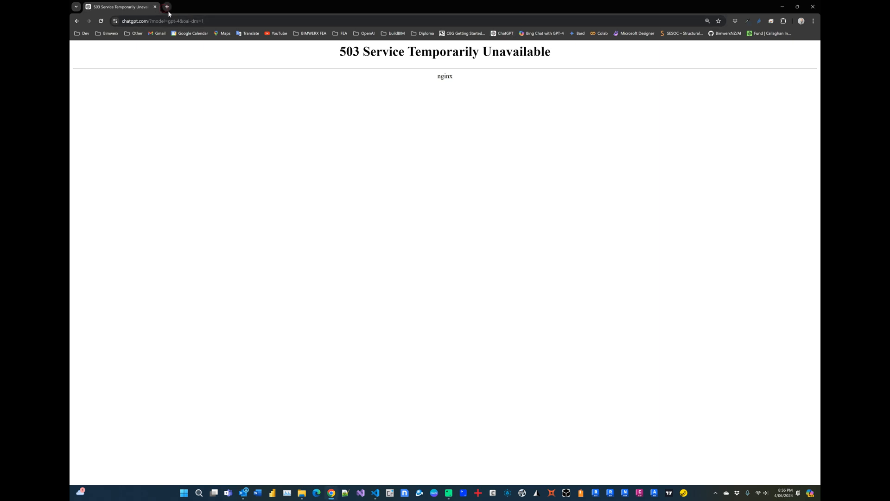
Search Google for 'openai down?' in a new tab and choose the Downdetector OpenAI result
{"action": "left_click", "coordinate": [167, 7]}
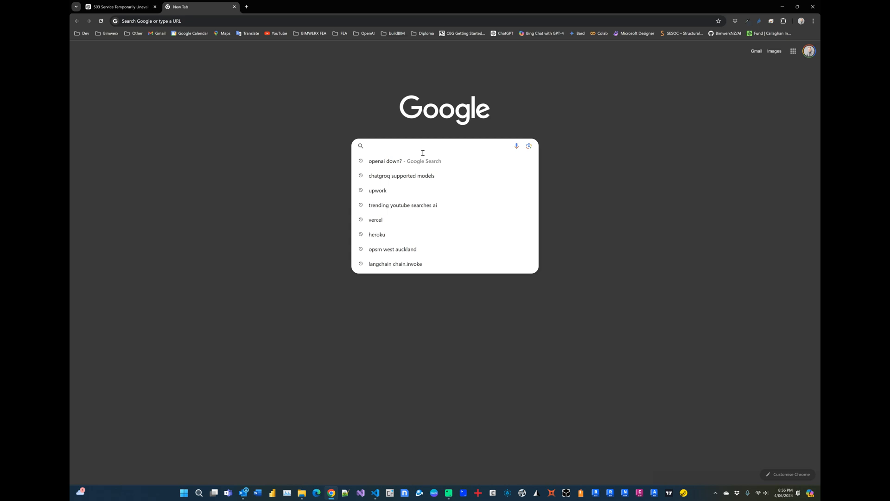
{"action": "left_click", "coordinate": [405, 160]}
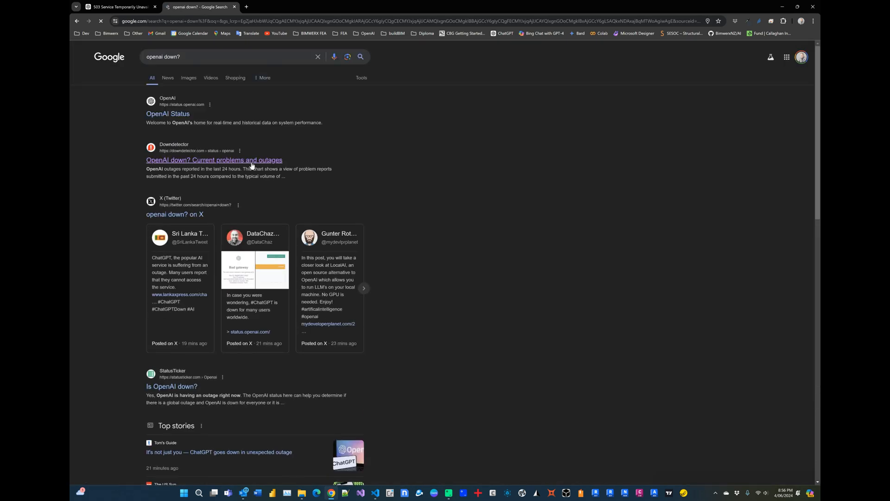
{"action": "left_click", "coordinate": [214, 159]}
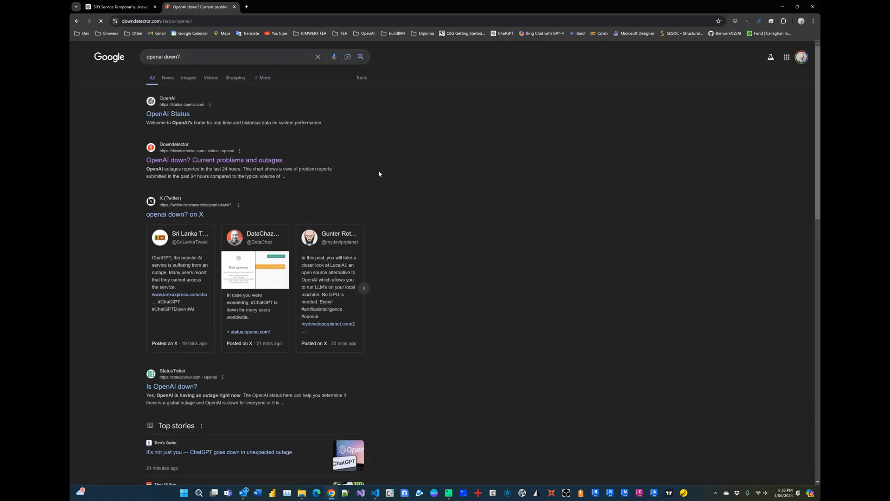
Review Downdetector's OpenAI outage spike and the ChatGPT share of reported problems
{"action": "left_click", "coordinate": [214, 160]}
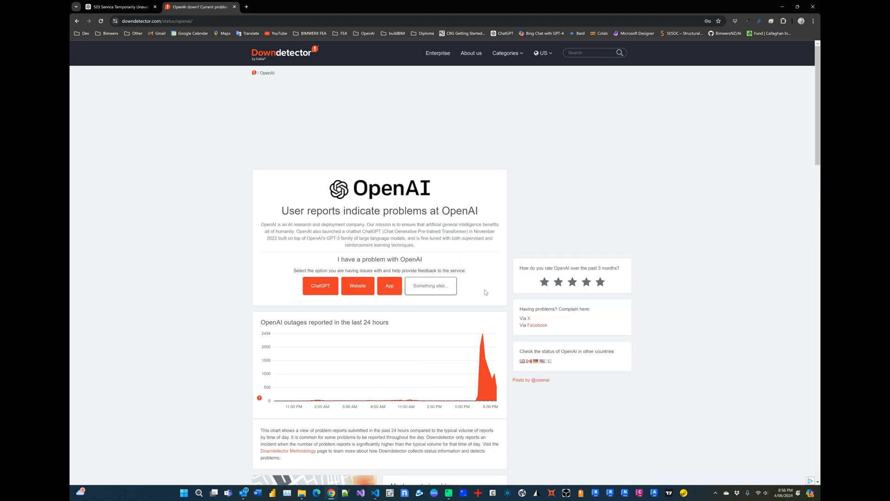
{"action": "mouse_move", "coordinate": [483, 338]}
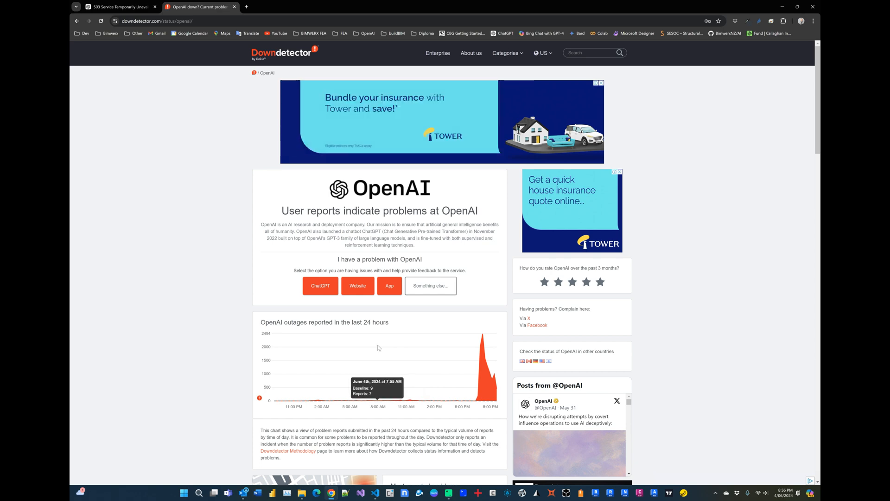
{"action": "scroll", "scroll_direction": "down", "scroll_amount": 3}
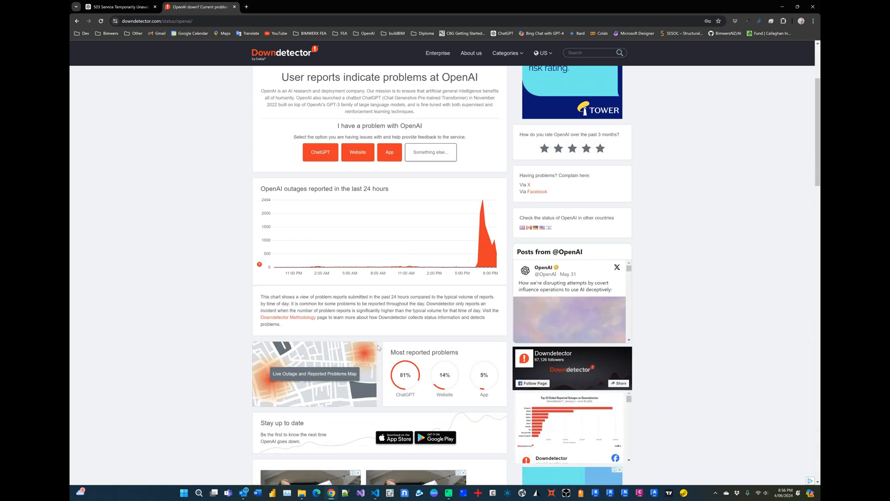
{"action": "scroll", "scroll_direction": "down", "scroll_amount": 3}
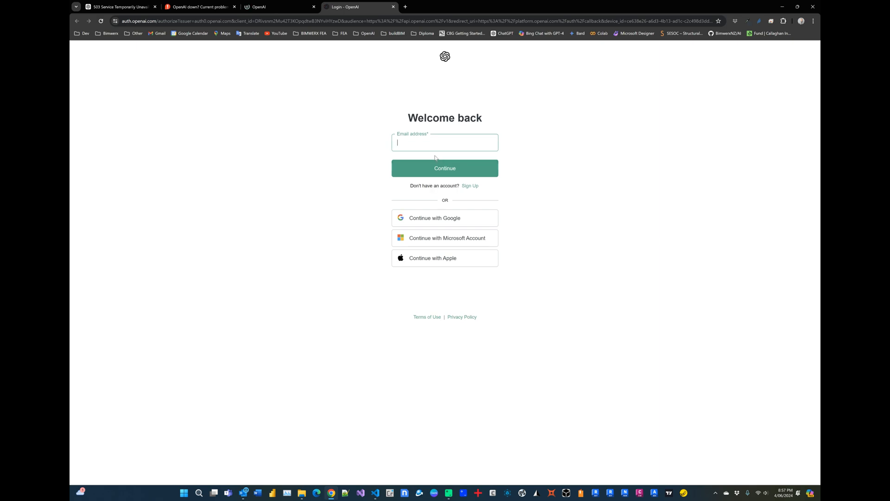
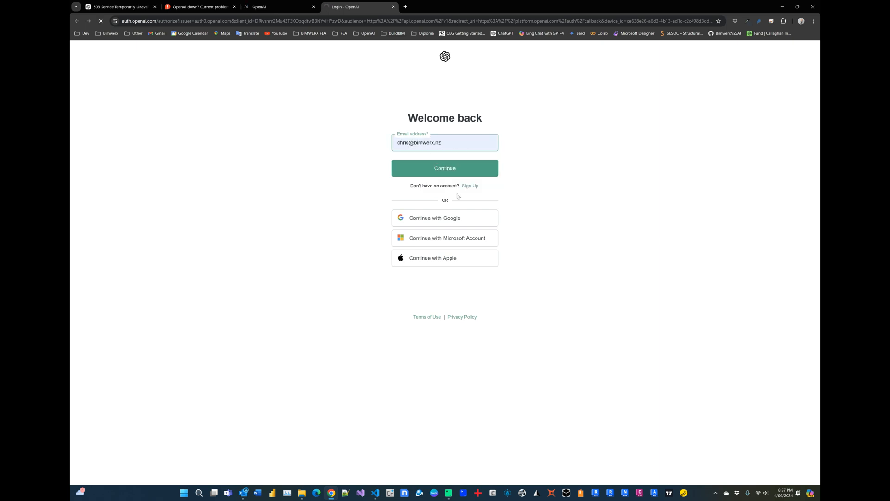
{"action": "left_click", "coordinate": [444, 168]}
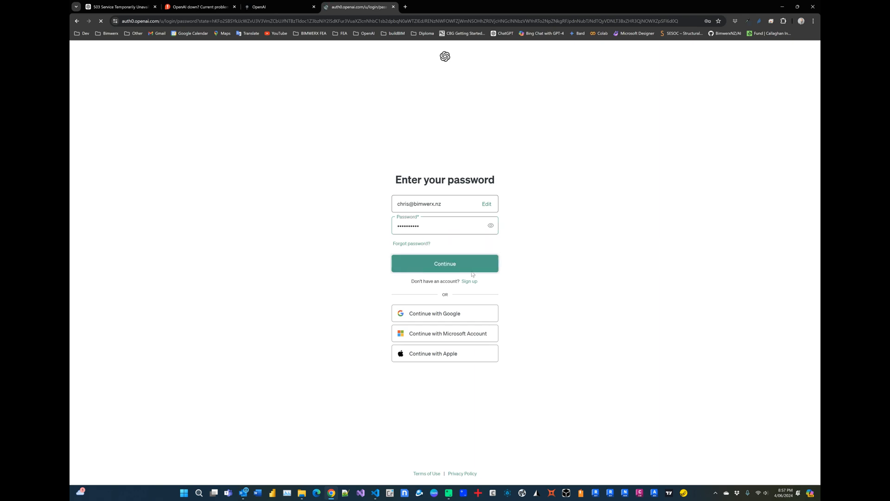
{"action": "left_click", "coordinate": [444, 263]}
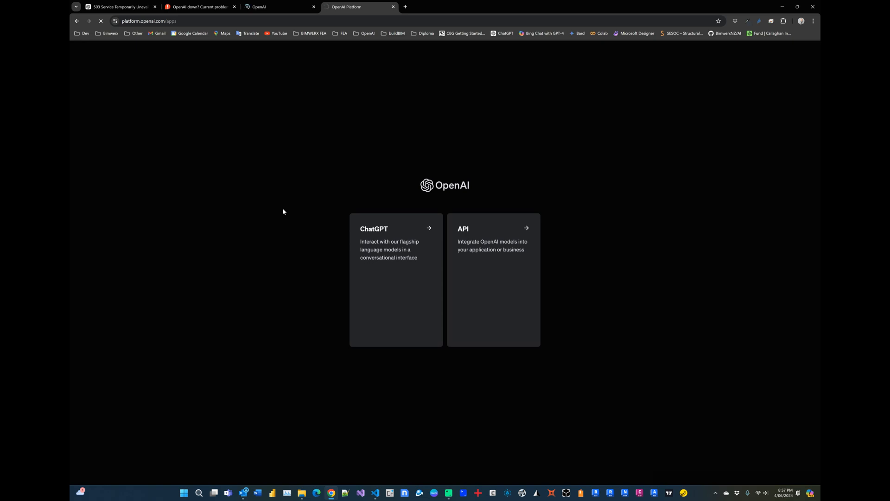
{"action": "left_click", "coordinate": [404, 7]}
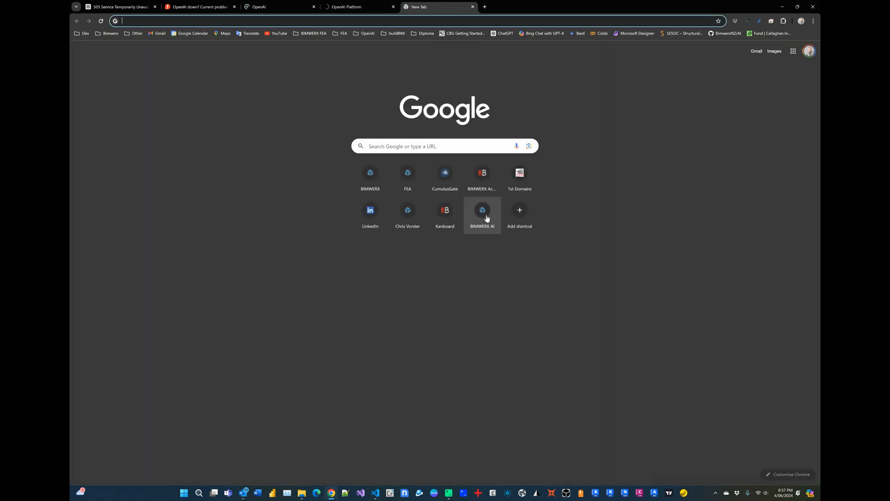
Start a new BIMWERX AI chat and switch its model to GPT-4o (2024-05-13)
{"action": "left_click", "coordinate": [482, 210]}
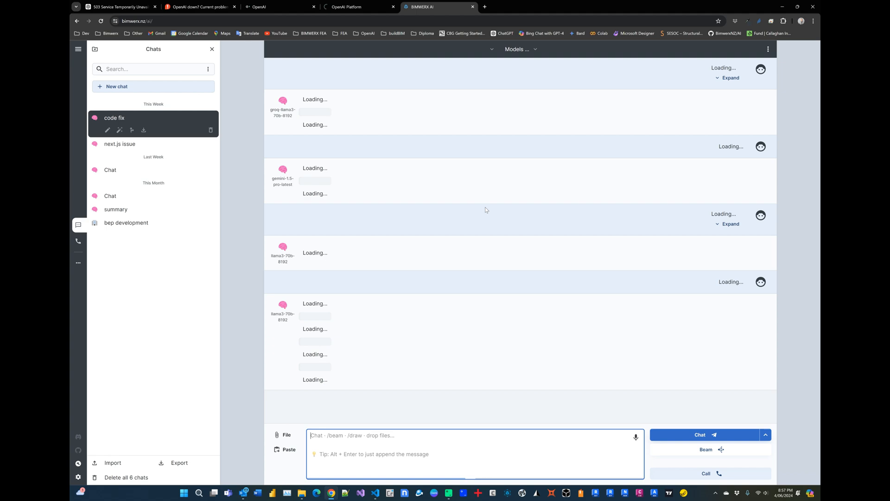
{"action": "left_click", "coordinate": [117, 86]}
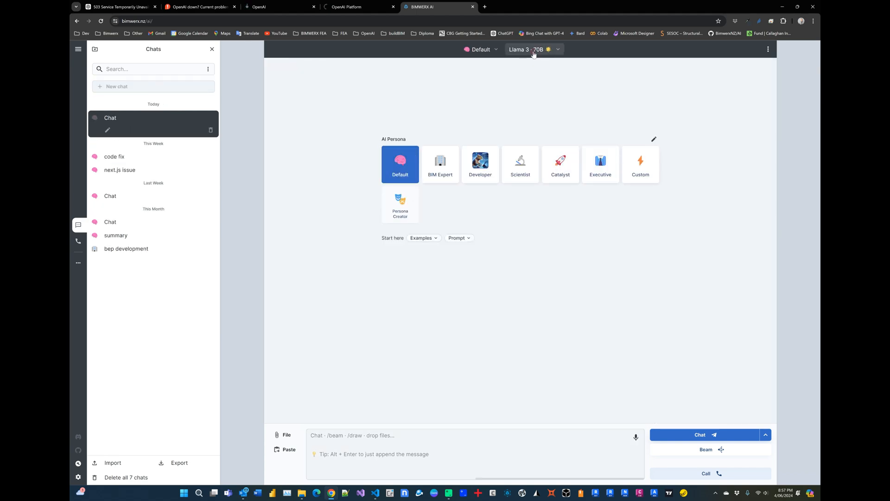
{"action": "left_click", "coordinate": [530, 49]}
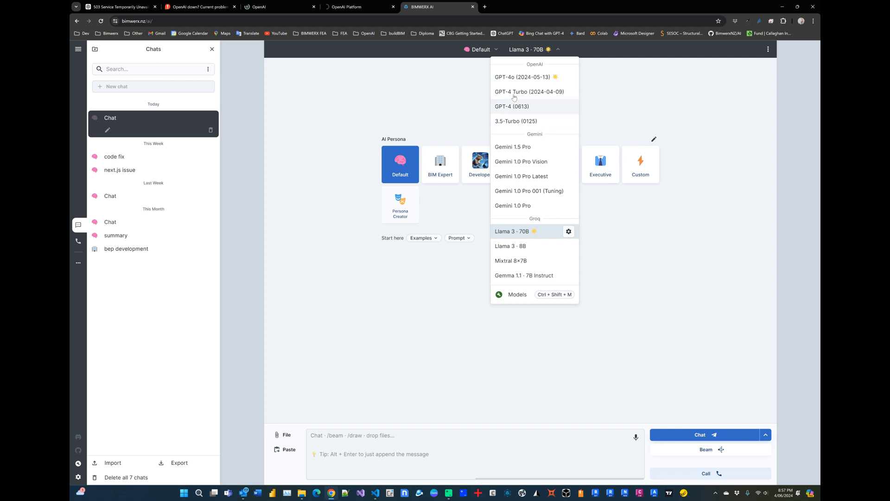
{"action": "left_click", "coordinate": [523, 77]}
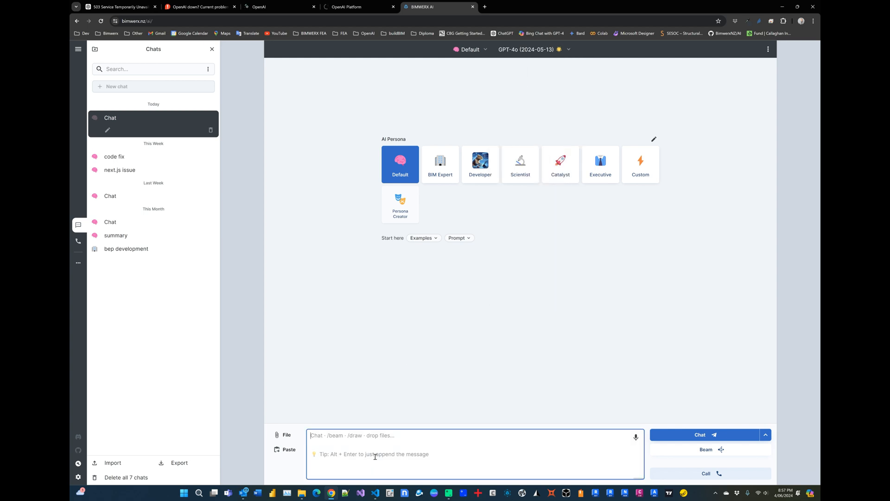
Ask GPT-4o 'Hi, are you available?' and get its reply
{"action": "type", "text": "Hi, are you"}
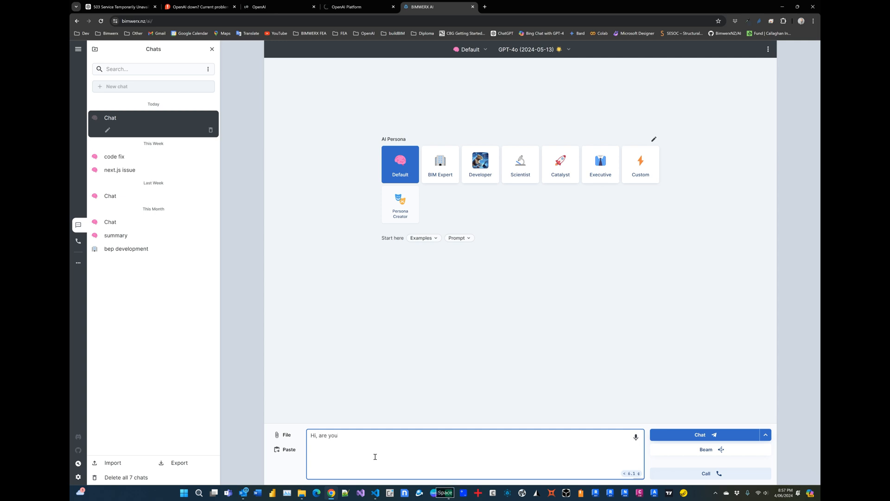
{"action": "type", "text": "available?"}
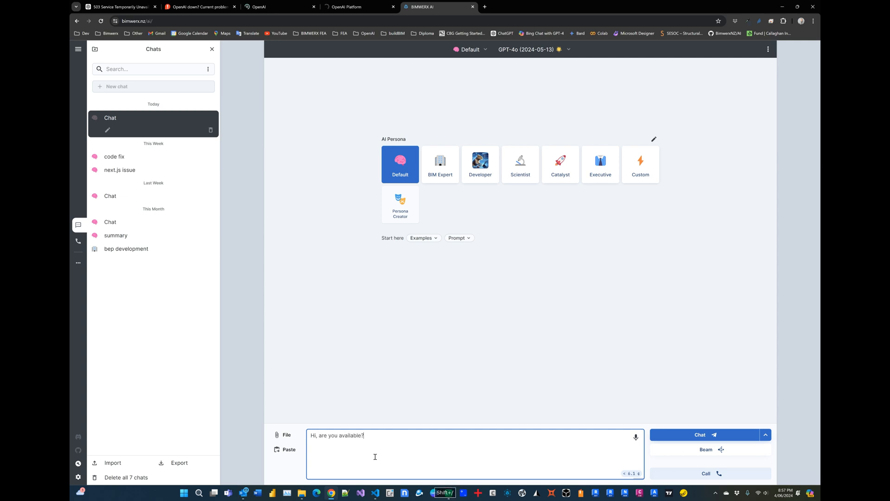
{"action": "left_click", "coordinate": [701, 434]}
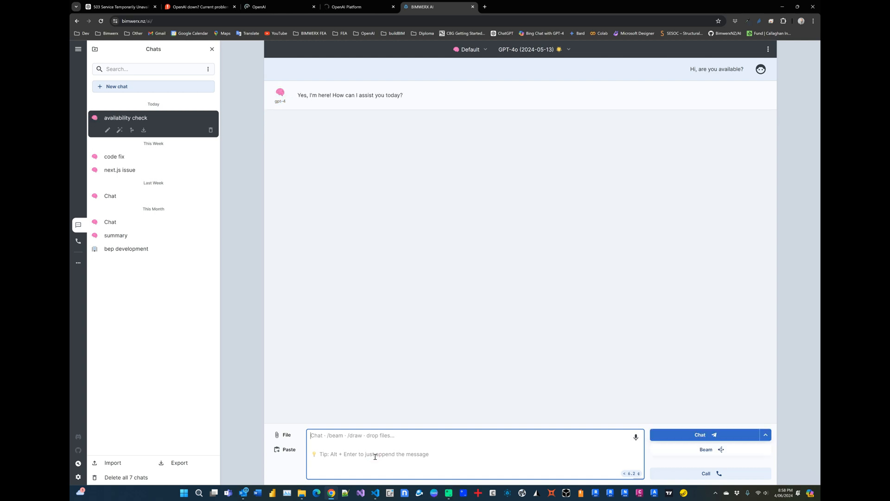
Send the follow-up question 'What is the meaning of life?'
{"action": "type", "text": "What is the"}
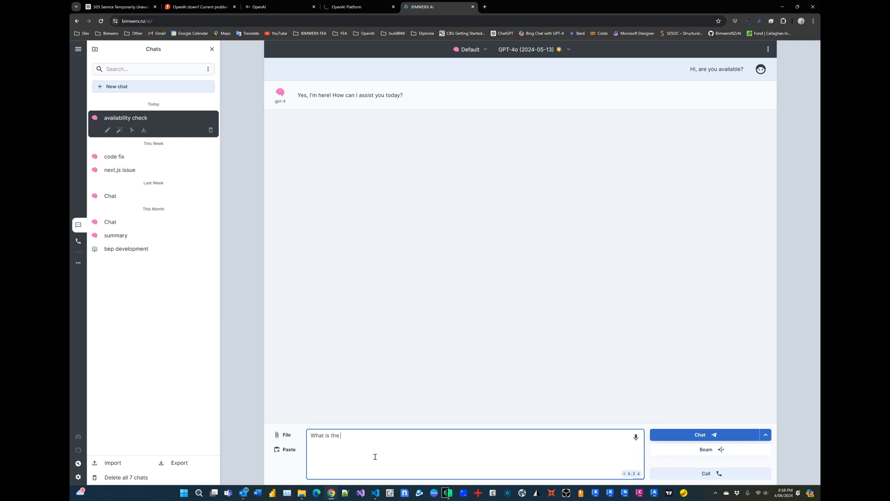
{"action": "type", "text": "meaning of lif"}
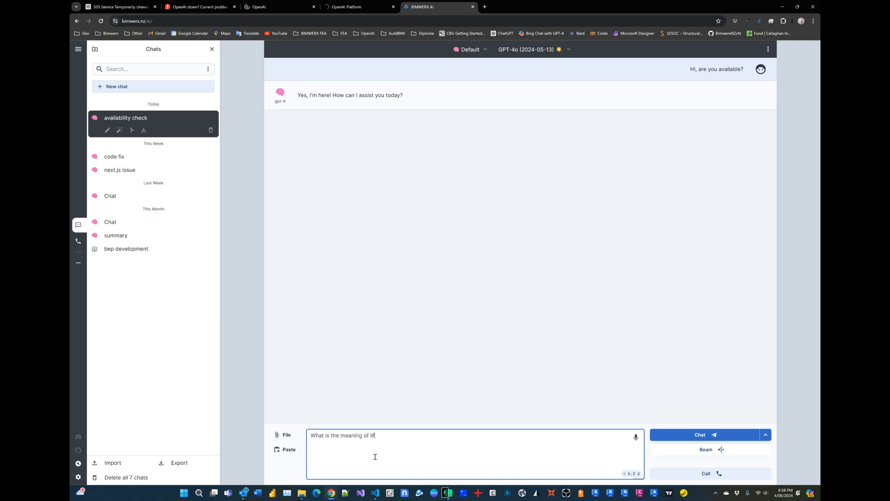
{"action": "key", "text": "Return"}
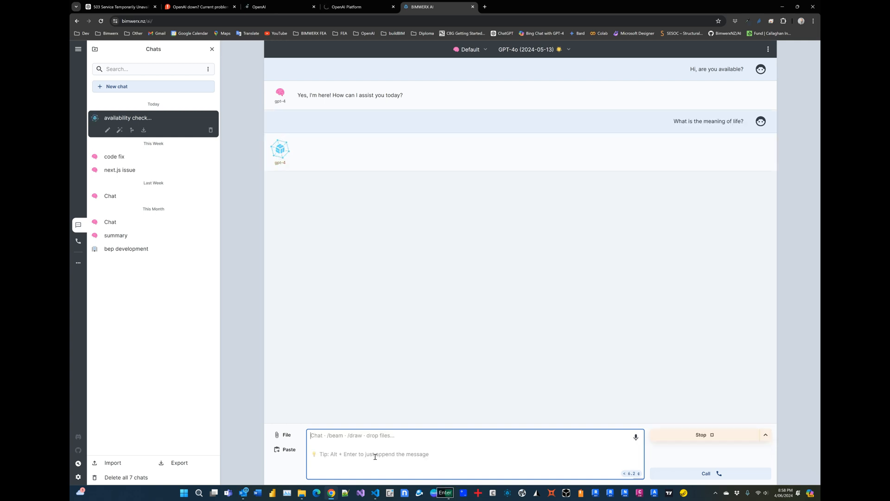